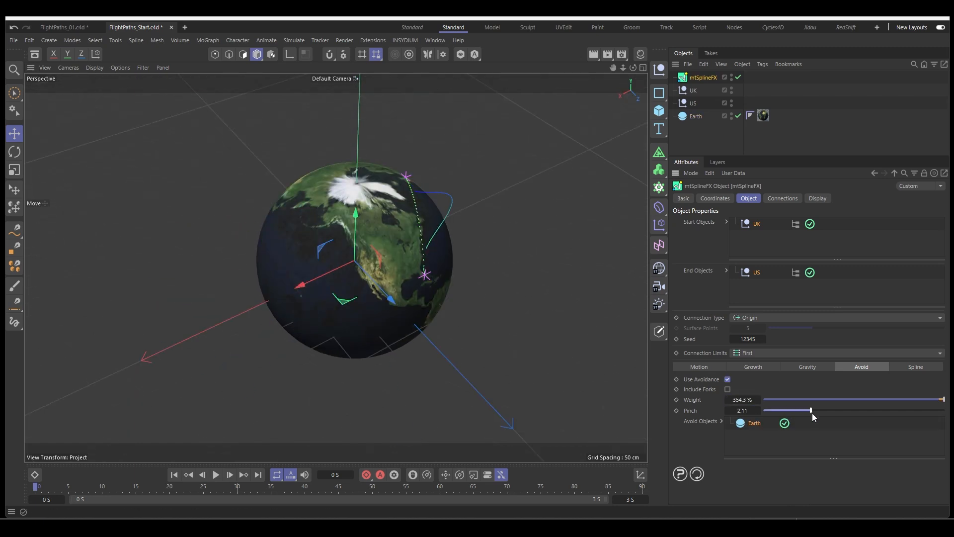
- Preview the finished mtSplineFX display and object settings, then load the Earth-only start scene
{"action": "left_click", "coordinate": [816, 198]}
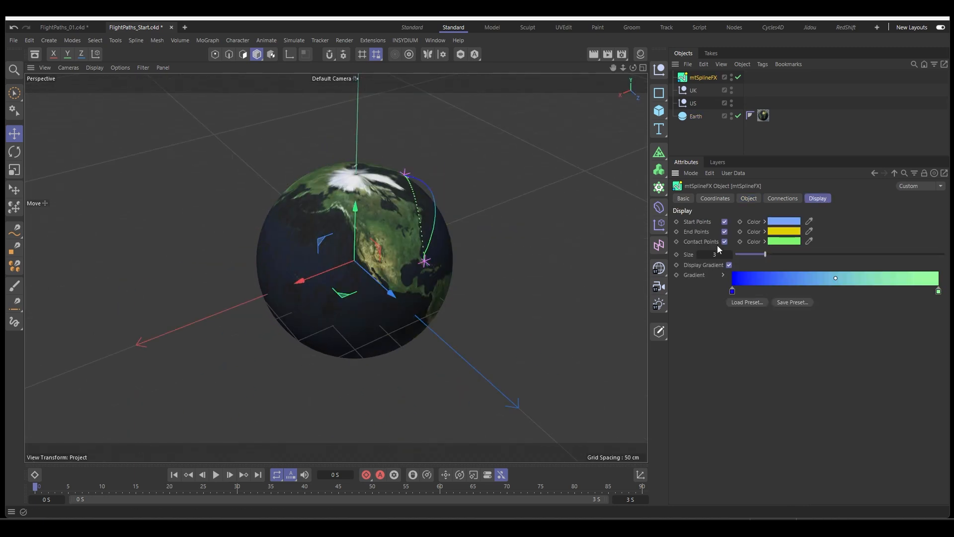
{"action": "left_click", "coordinate": [748, 198]}
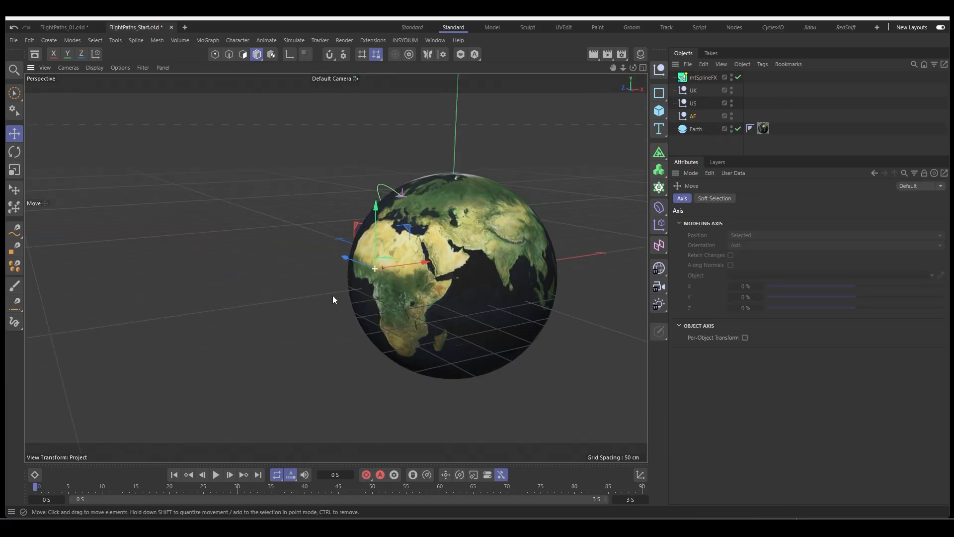
{"action": "left_click", "coordinate": [703, 77]}
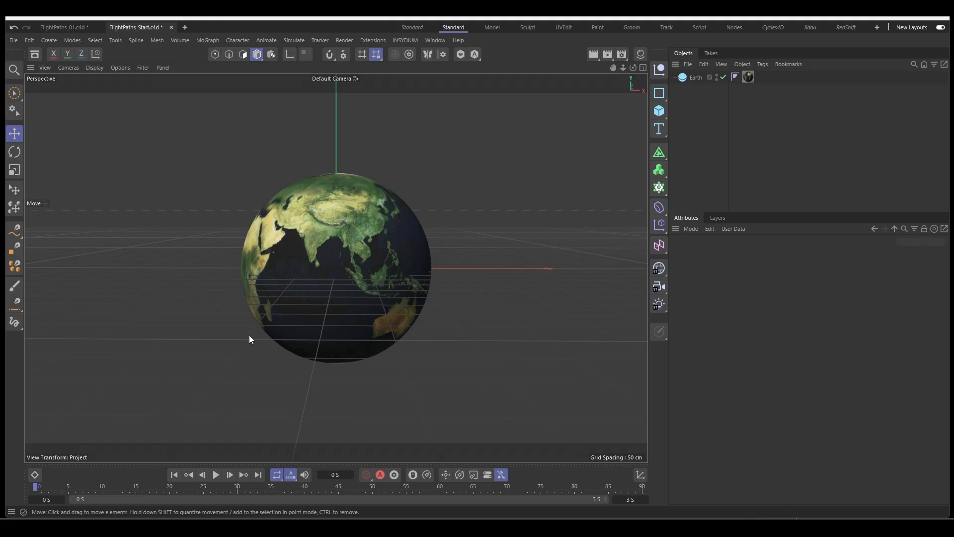
{"action": "mouse_move", "coordinate": [456, 325]}
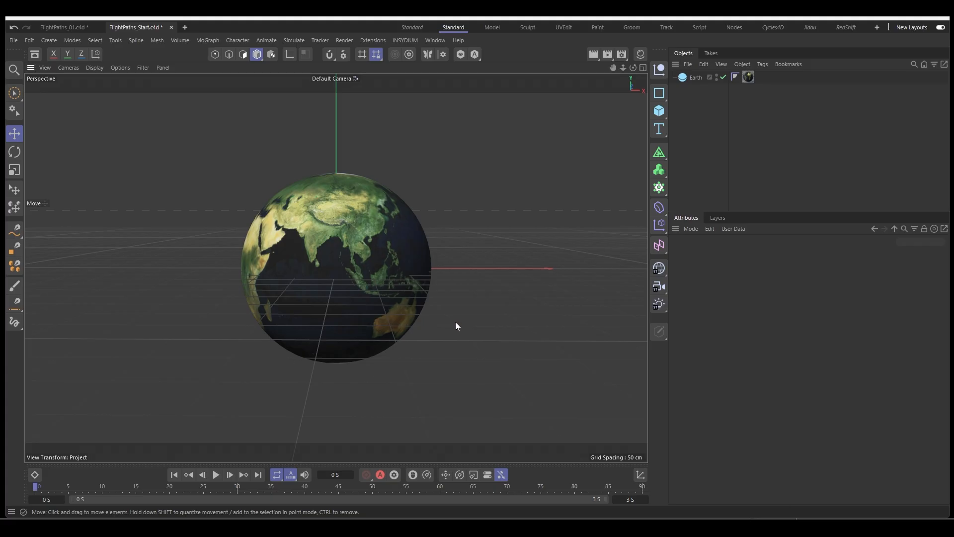
- Create a Dot-shaped null named UK with a custom pink display colour
{"action": "left_click_drag", "start_coordinate": [456, 326], "coordinate": [452, 339]}
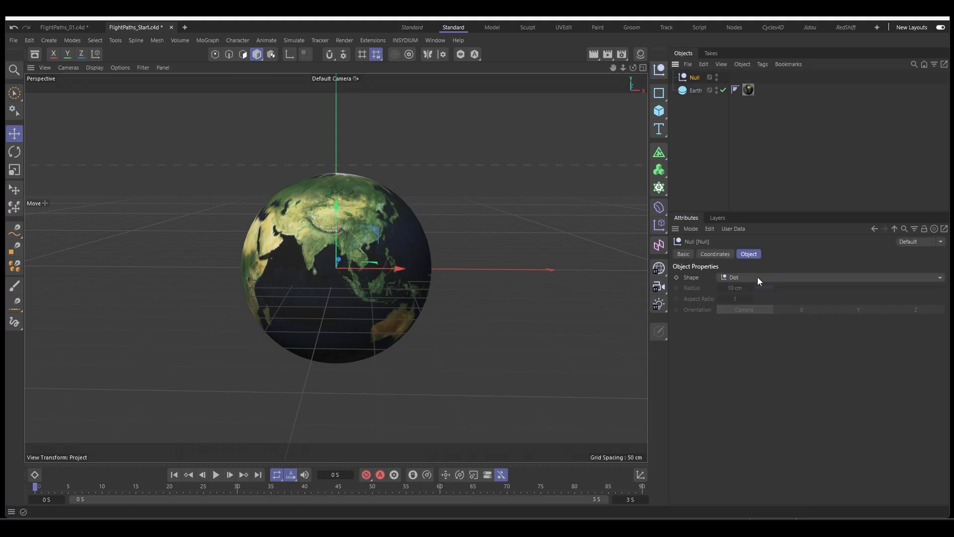
{"action": "double_click", "coordinate": [694, 77]}
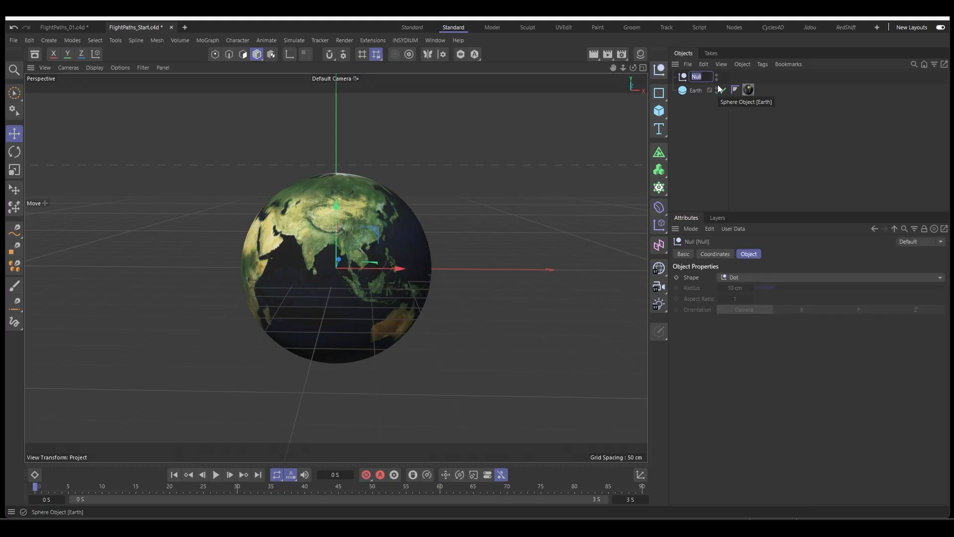
{"action": "type", "text": "UK"}
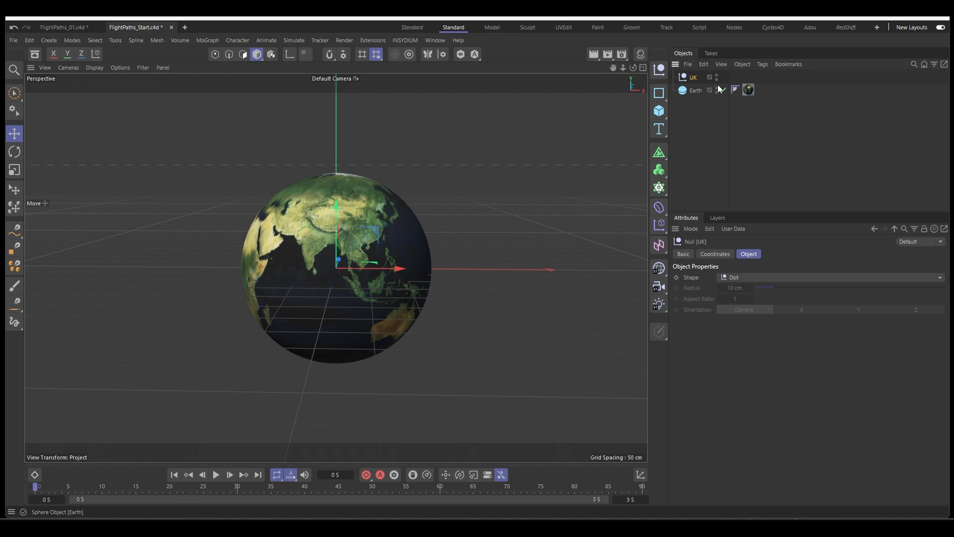
{"action": "left_click", "coordinate": [830, 277]}
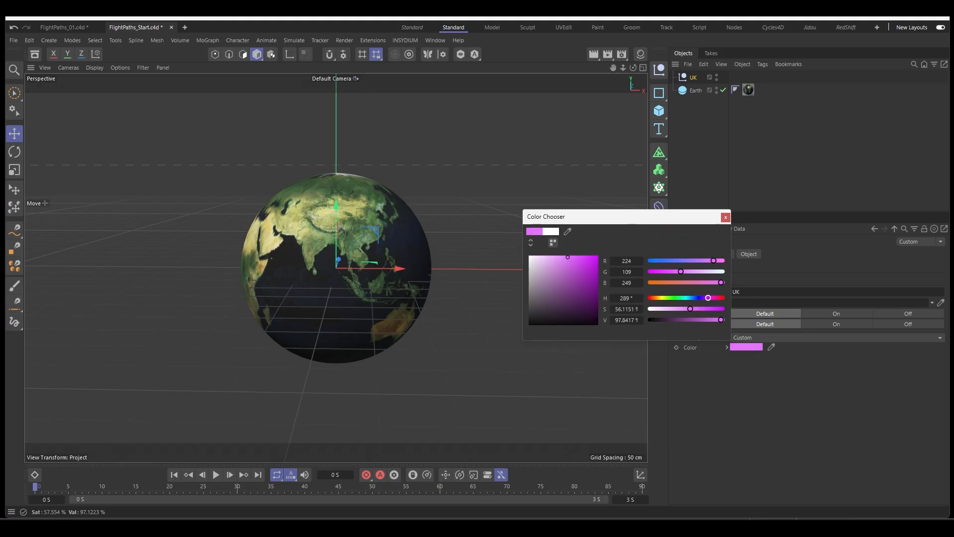
{"action": "left_click", "coordinate": [724, 216]}
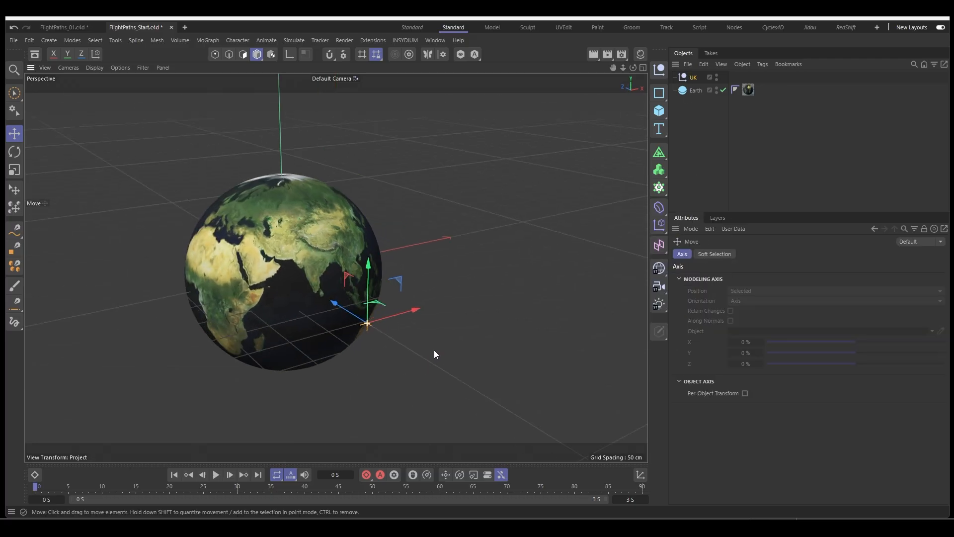
- Drag the UK null onto Britain on the Earth sphere and zoom in to check
{"action": "left_click_drag", "start_coordinate": [368, 323], "coordinate": [268, 289]}
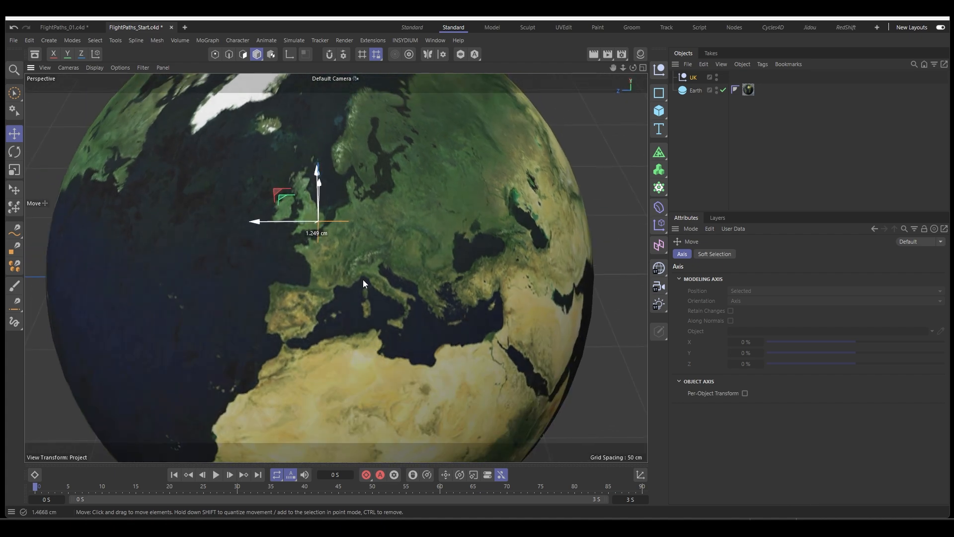
{"action": "scroll", "scroll_direction": "down", "scroll_amount": 3}
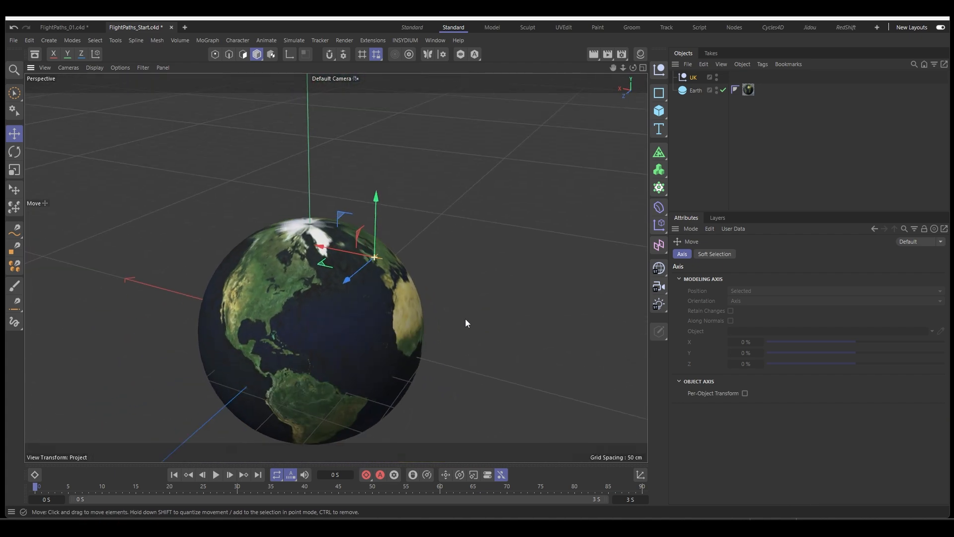
- Duplicate the UK null, rename the copy US, and place it over North America
{"action": "left_click", "coordinate": [692, 77]}
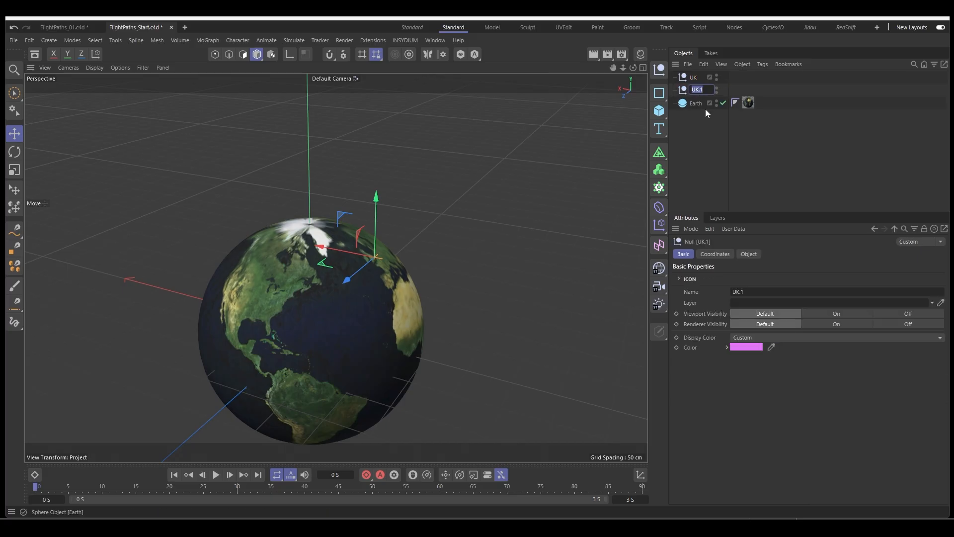
{"action": "type", "text": "US"}
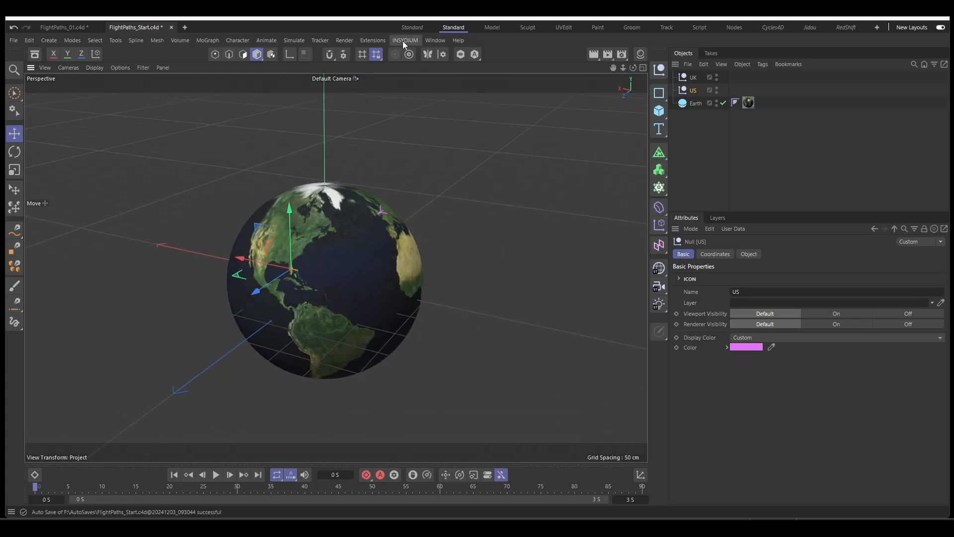
- Add an mtSplineFX object from the INSYDIUM MeshTools menu
{"action": "left_click", "coordinate": [404, 41]}
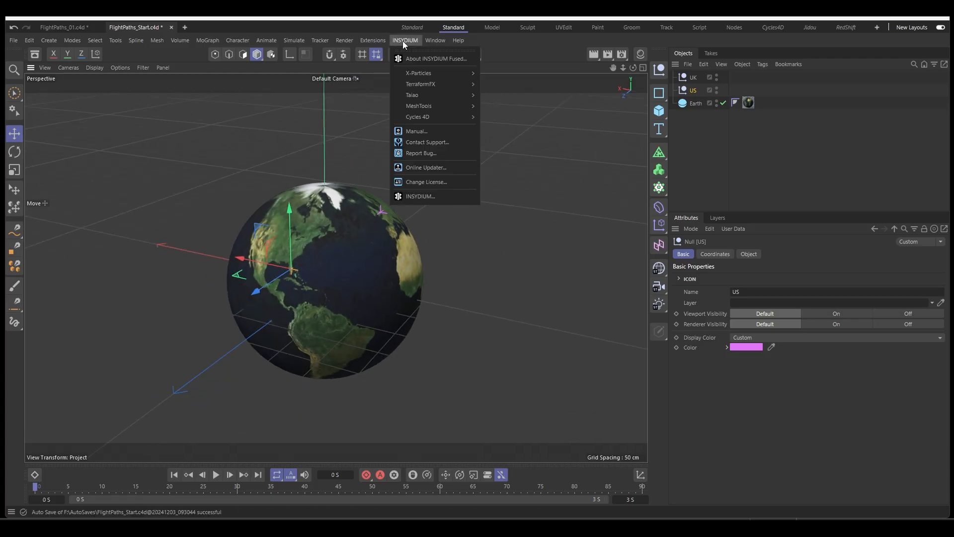
{"action": "mouse_move", "coordinate": [418, 105]}
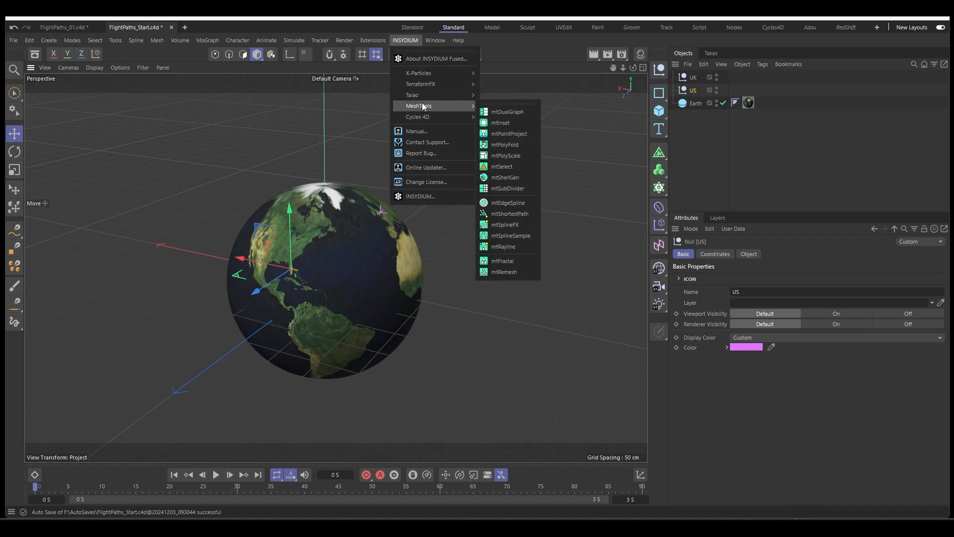
{"action": "mouse_move", "coordinate": [504, 224]}
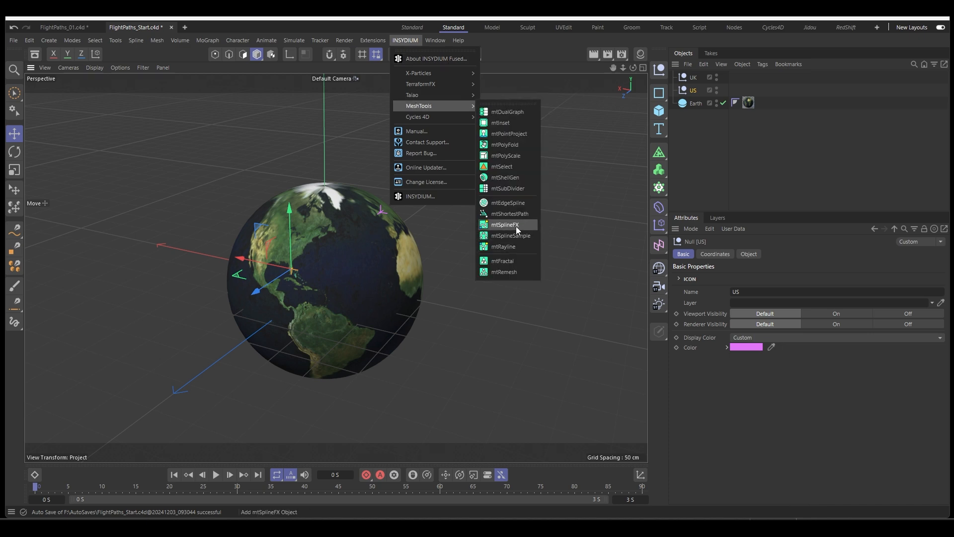
{"action": "left_click", "coordinate": [503, 224]}
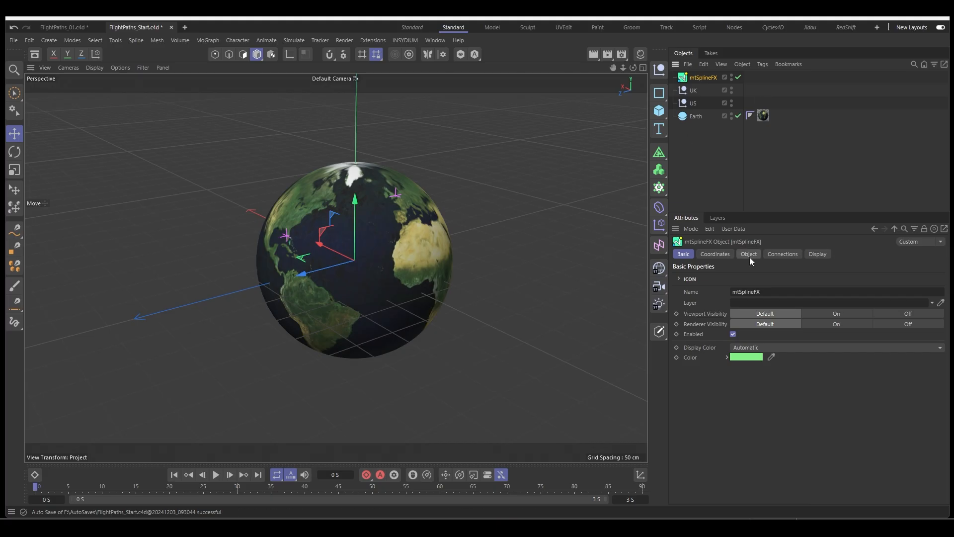
- Set UK as the mtSplineFX start object and US as the end object
{"action": "left_click", "coordinate": [748, 253]}
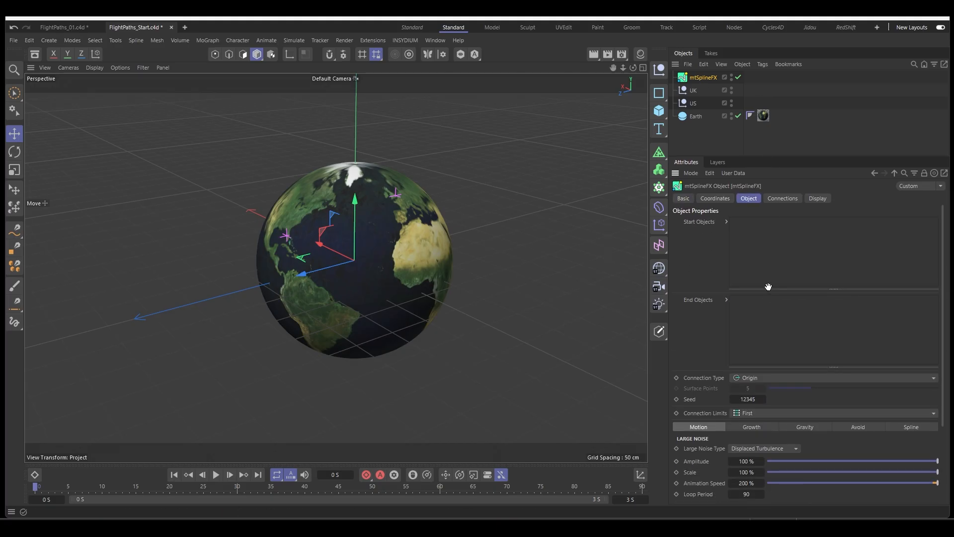
{"action": "scroll", "scroll_direction": "down", "scroll_amount": 3}
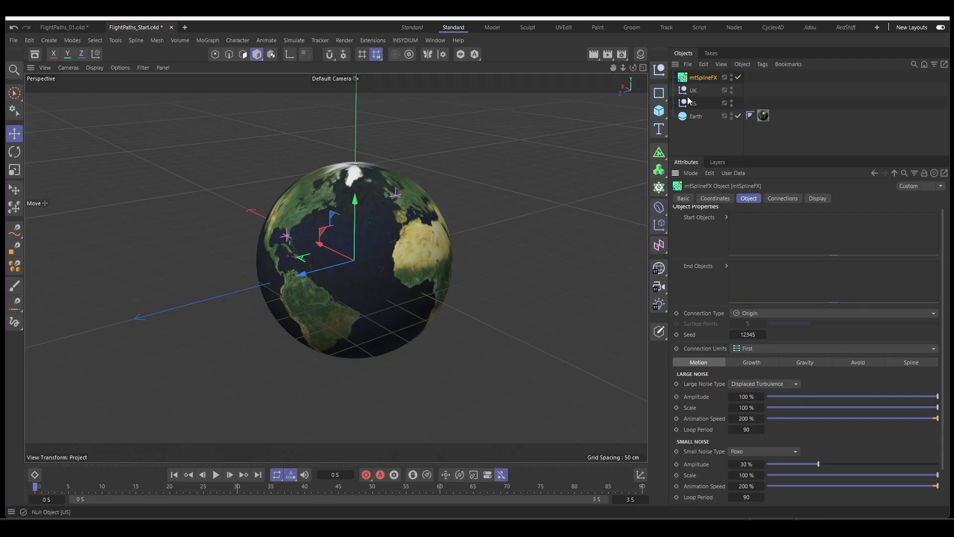
{"action": "left_click_drag", "start_coordinate": [692, 89], "coordinate": [756, 218]}
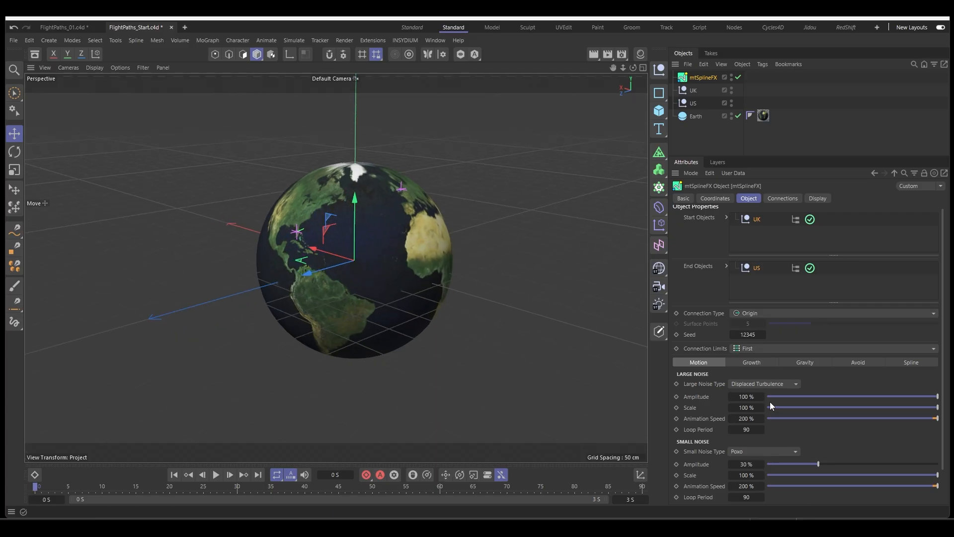
- Drag the mtSplineFX large and small noise amplitude sliders down to zero
{"action": "left_click_drag", "start_coordinate": [937, 396], "coordinate": [766, 396]}
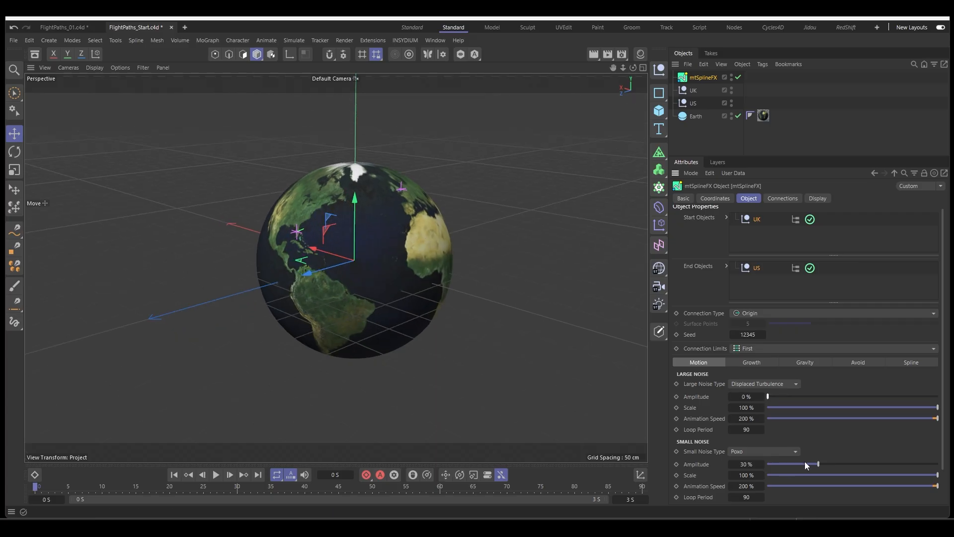
{"action": "left_click_drag", "start_coordinate": [818, 463], "coordinate": [766, 463]}
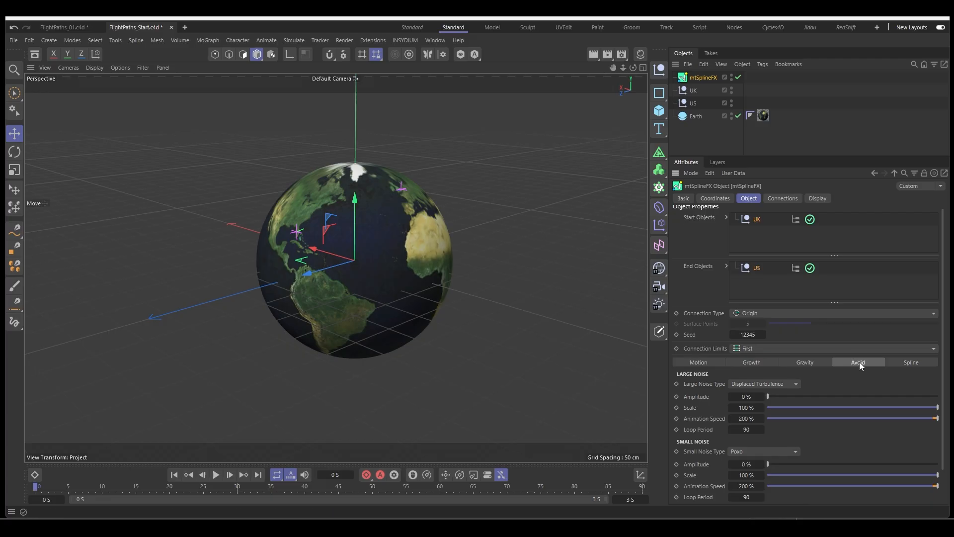
- Enable mtSplineFX avoidance against Earth with weight 200.8% and pinch 0.01
{"action": "left_click", "coordinate": [858, 362]}
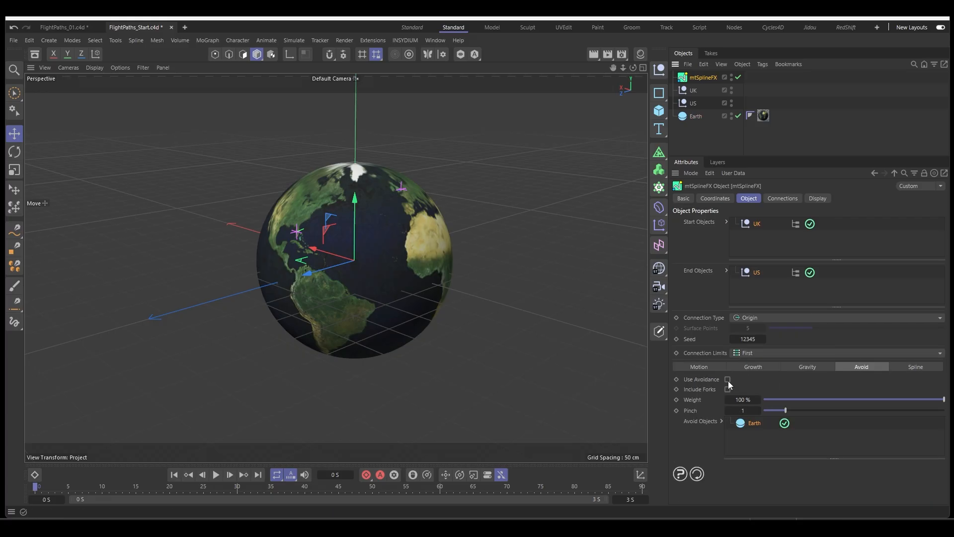
{"action": "left_click", "coordinate": [728, 379]}
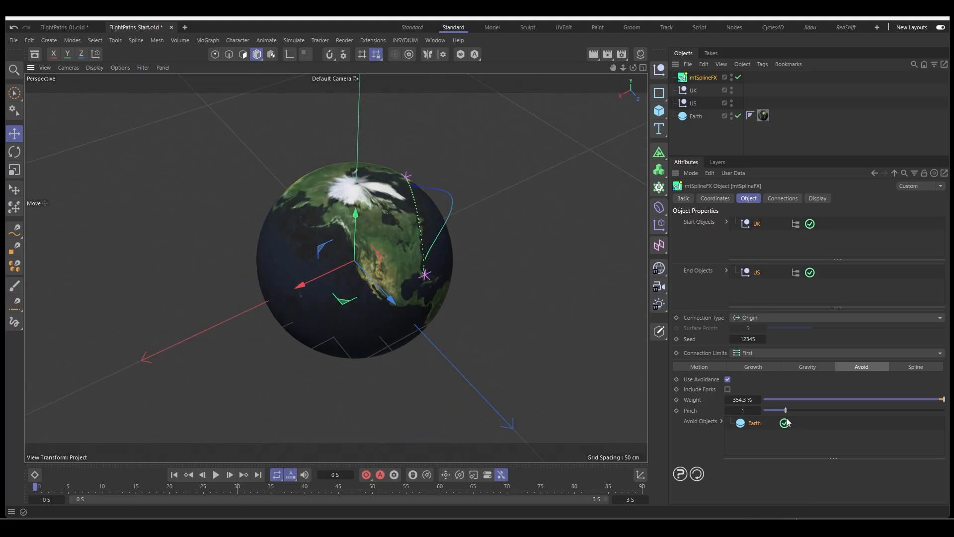
{"action": "left_click_drag", "start_coordinate": [775, 409], "coordinate": [808, 410]}
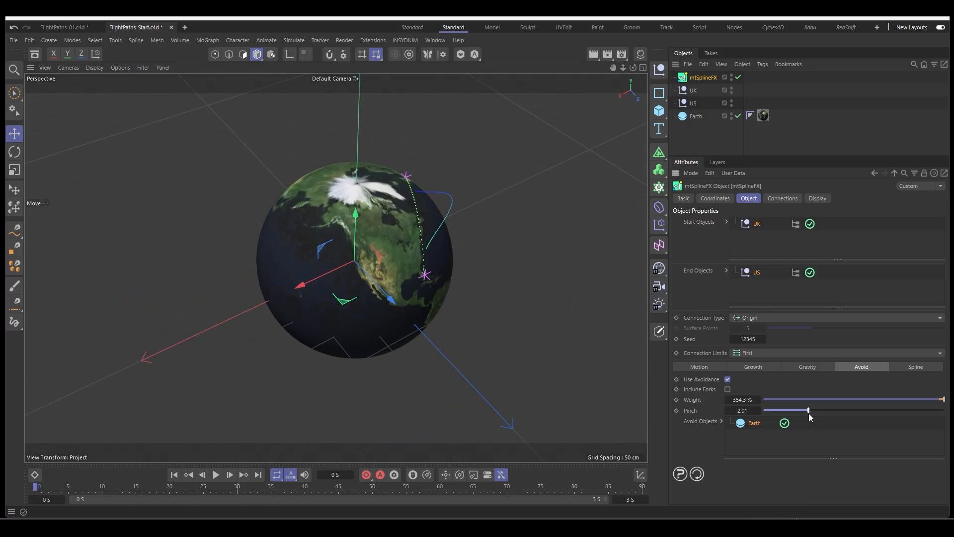
{"action": "left_click_drag", "start_coordinate": [807, 410], "coordinate": [764, 410]}
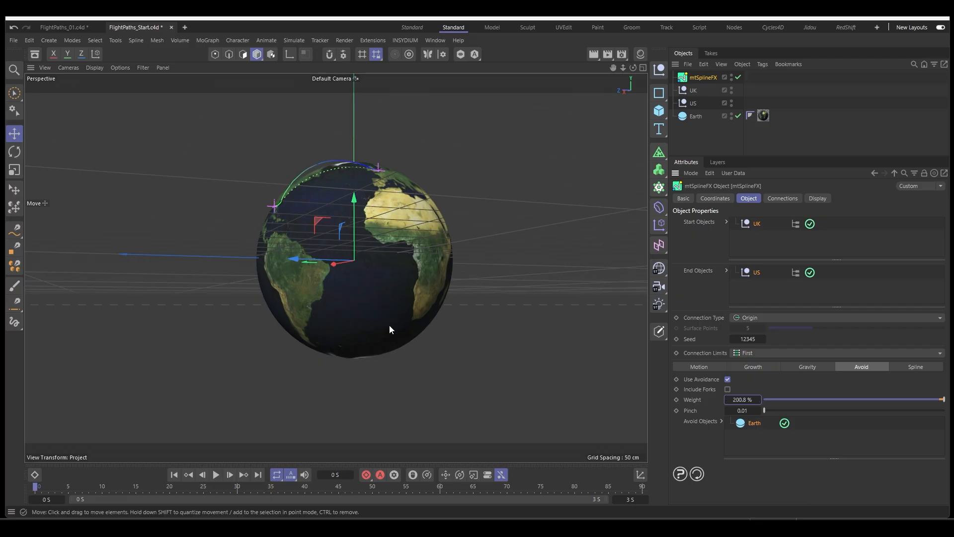
{"action": "left_click_drag", "start_coordinate": [390, 329], "coordinate": [499, 341]}
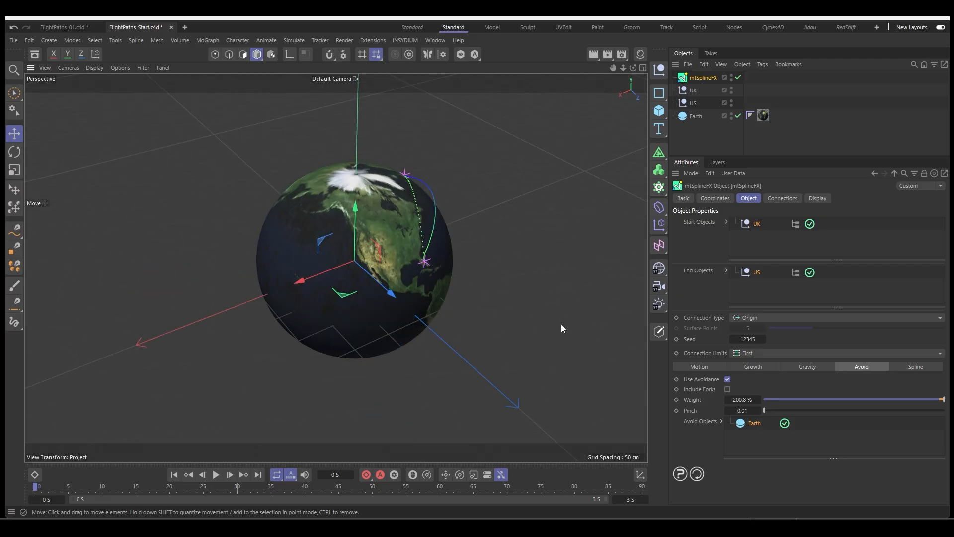
- Uncheck Contact Points and Display Gradient in the mtSplineFX Display tab
{"action": "left_click", "coordinate": [817, 198]}
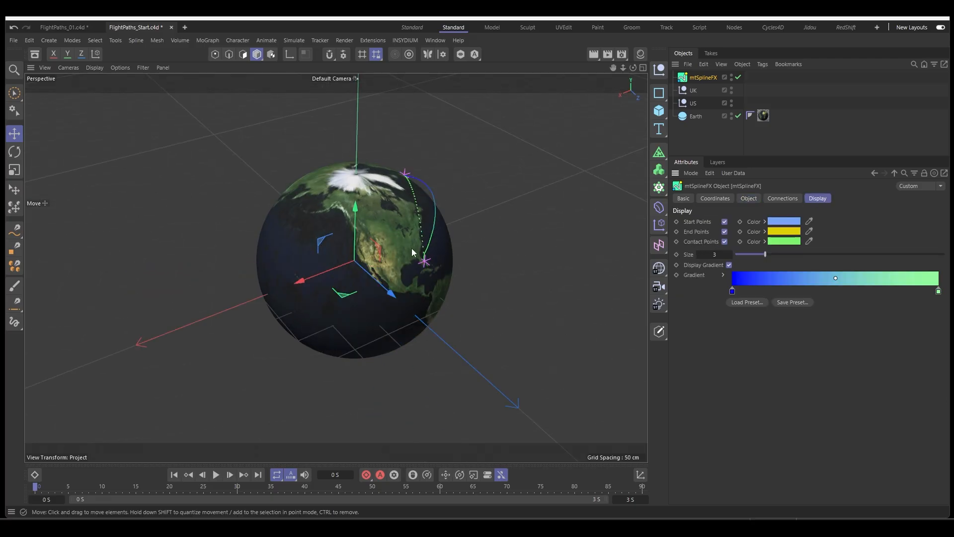
{"action": "left_click", "coordinate": [724, 242]}
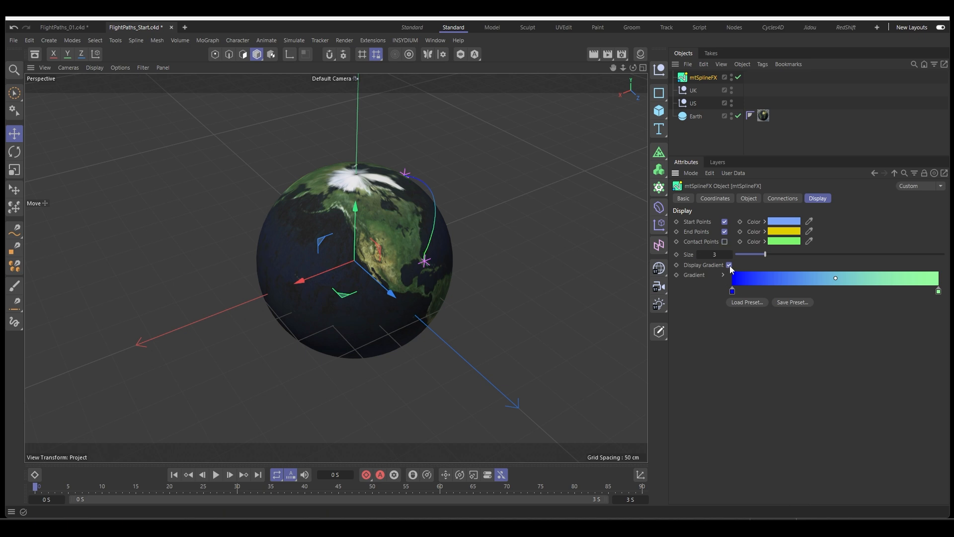
{"action": "left_click", "coordinate": [729, 265]}
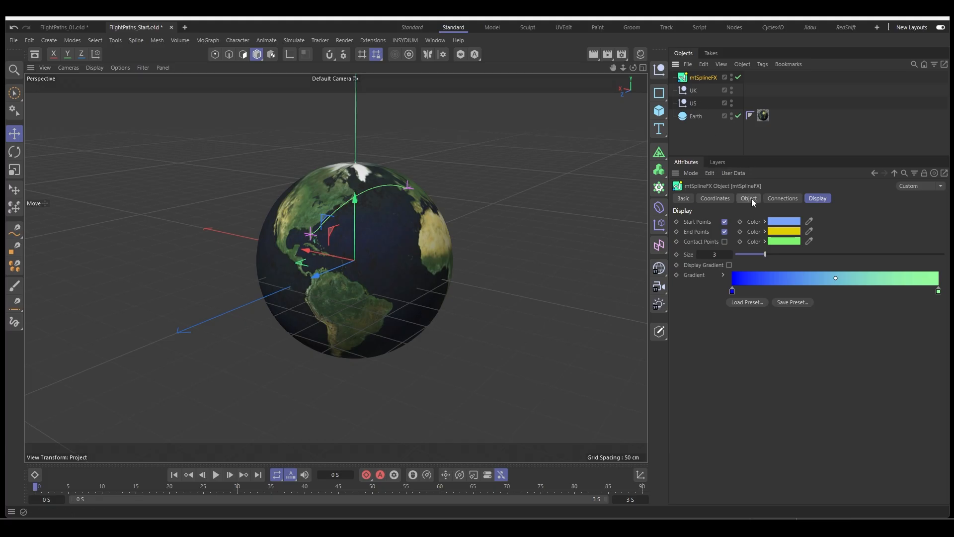
- Add a third null named AF on the globe, then reselect mtSplineFX
{"action": "left_click", "coordinate": [748, 198]}
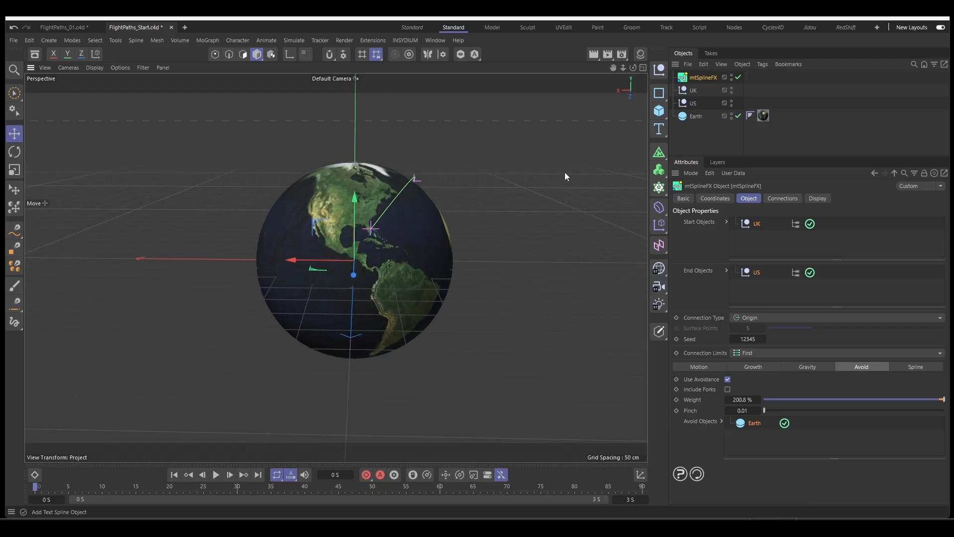
{"action": "left_click_drag", "start_coordinate": [564, 177], "coordinate": [294, 302]}
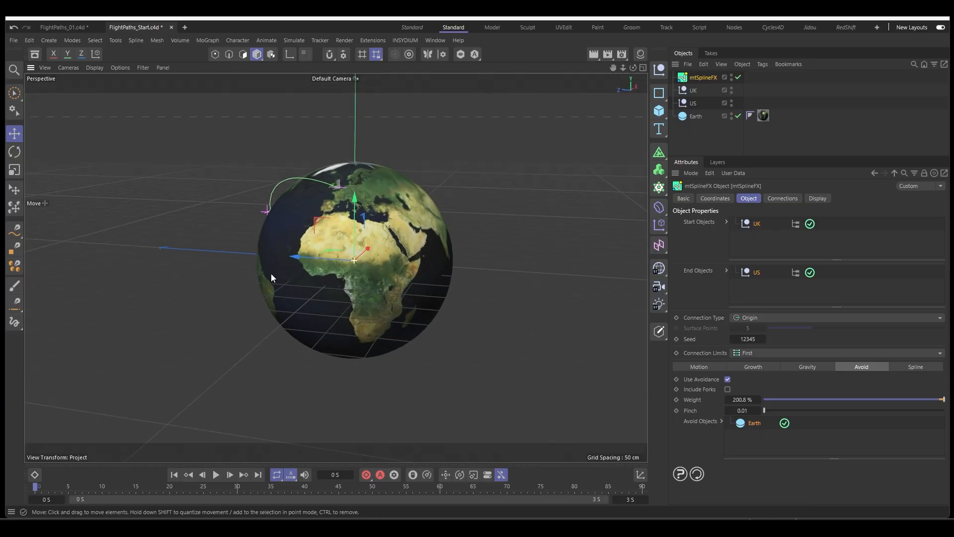
{"action": "left_click", "coordinate": [693, 102]}
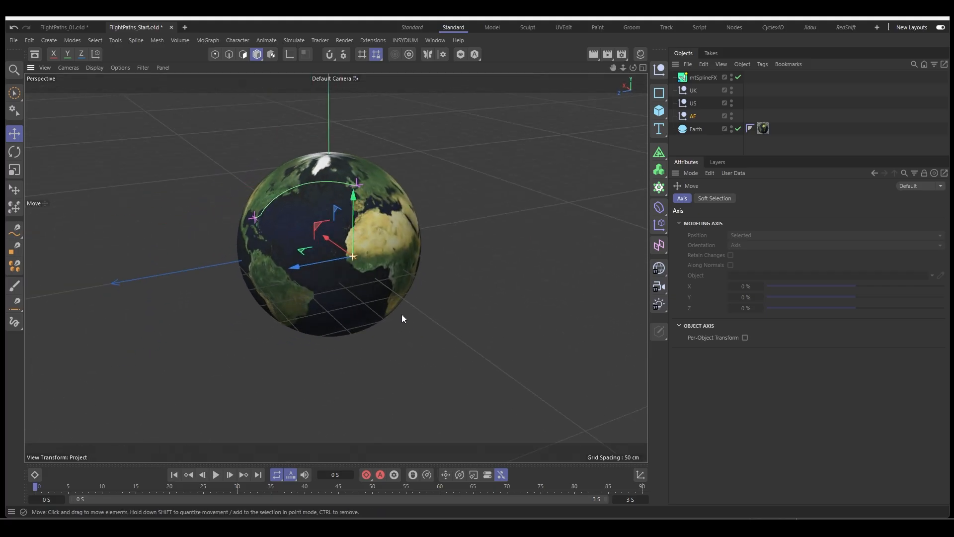
{"action": "left_click", "coordinate": [702, 77]}
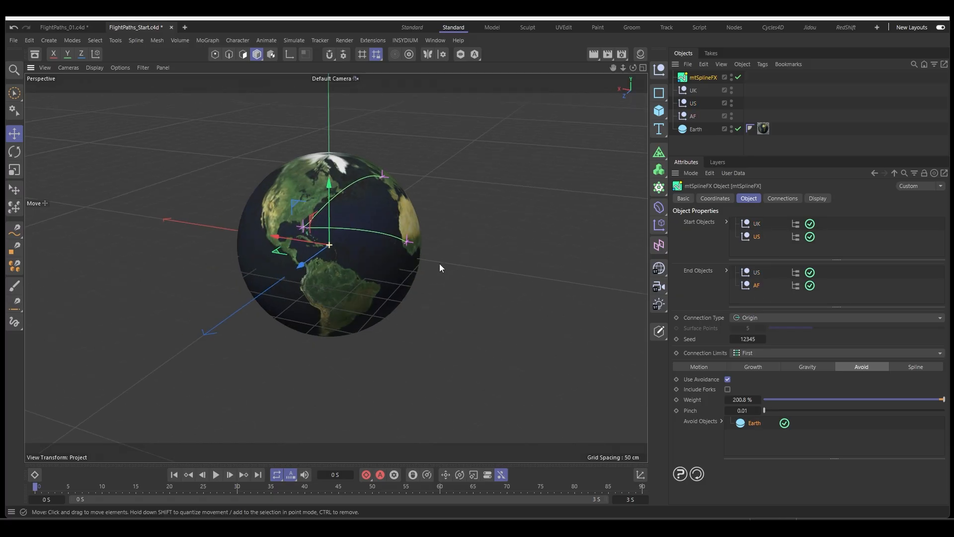
- Orbit the viewport to inspect the new US-to-AF arc over the globe
{"action": "left_click_drag", "start_coordinate": [439, 268], "coordinate": [347, 272]}
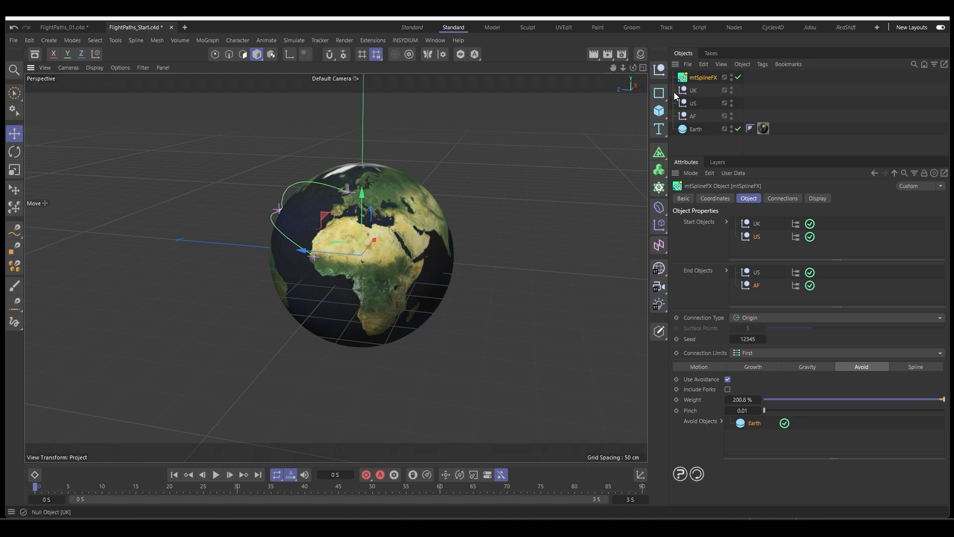
- Duplicate the UK null as UK.1 and move a new AS null over Asia
{"action": "left_click", "coordinate": [692, 90]}
{"action": "type", "text": "AS"}
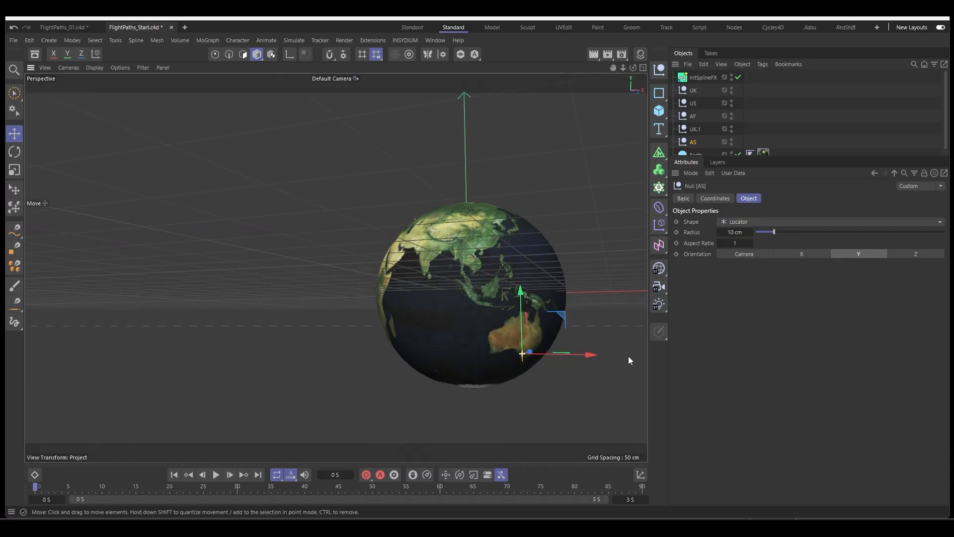
{"action": "left_click_drag", "start_coordinate": [629, 360], "coordinate": [469, 357]}
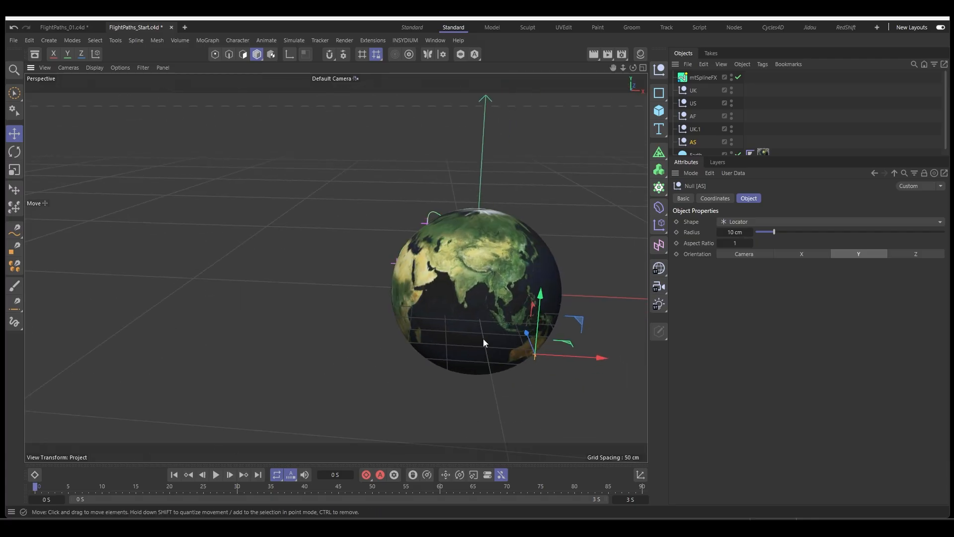
{"action": "left_click", "coordinate": [704, 77]}
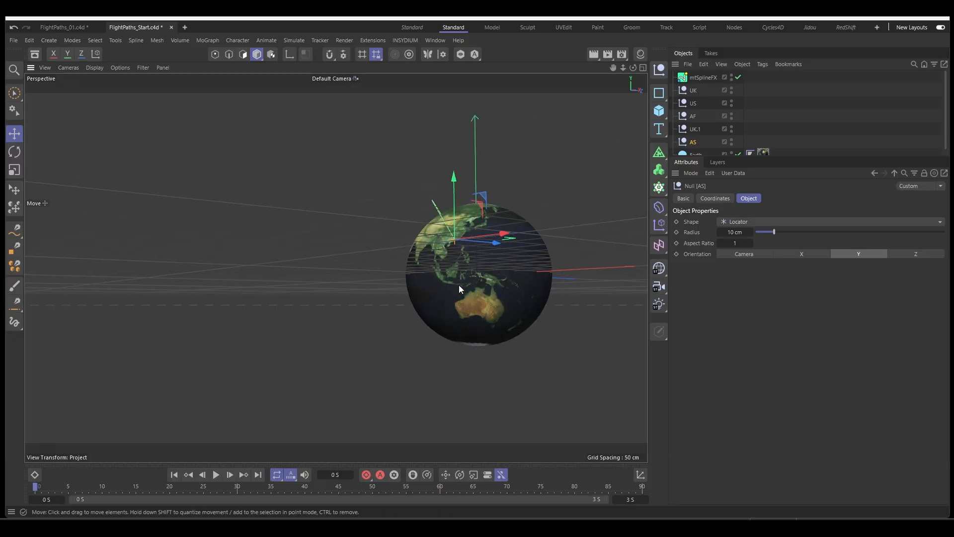
- Add AS as the third end object and raise Growth End to 100%
{"action": "left_click_drag", "start_coordinate": [459, 289], "coordinate": [502, 301]}
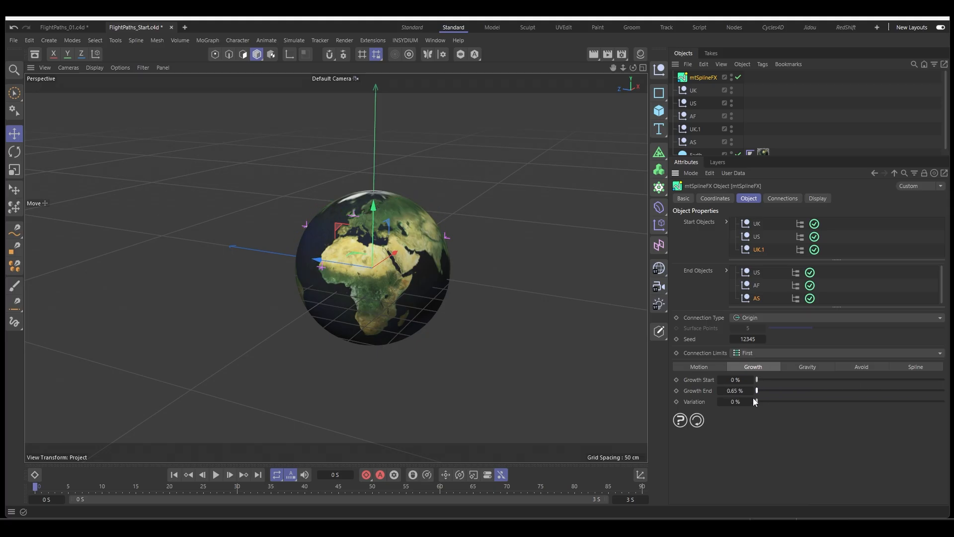
{"action": "left_click_drag", "start_coordinate": [757, 390], "coordinate": [906, 390]}
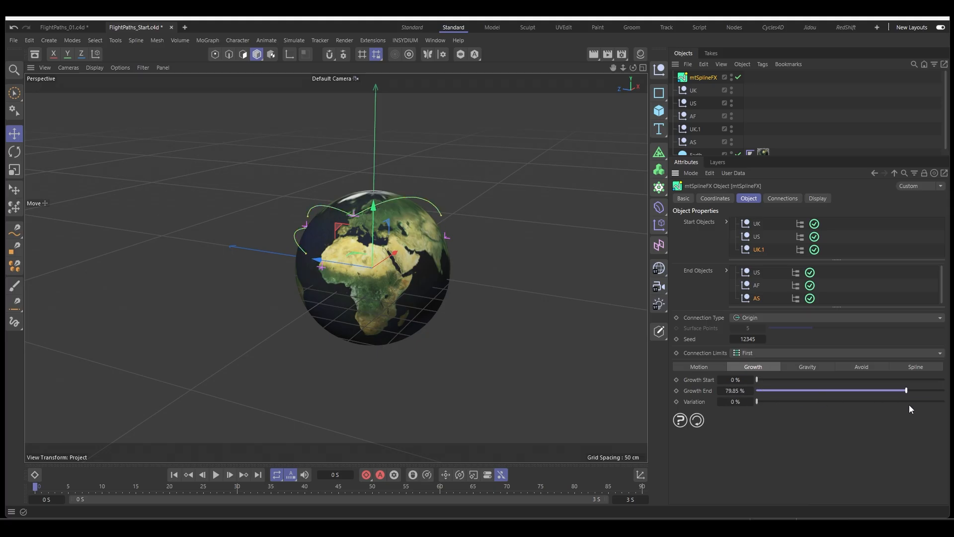
{"action": "left_click_drag", "start_coordinate": [906, 390], "coordinate": [943, 390]}
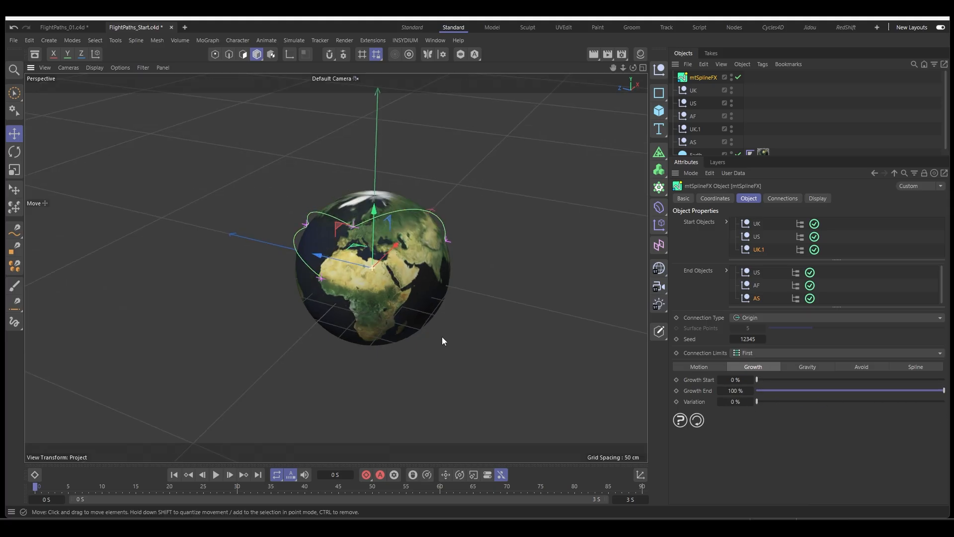